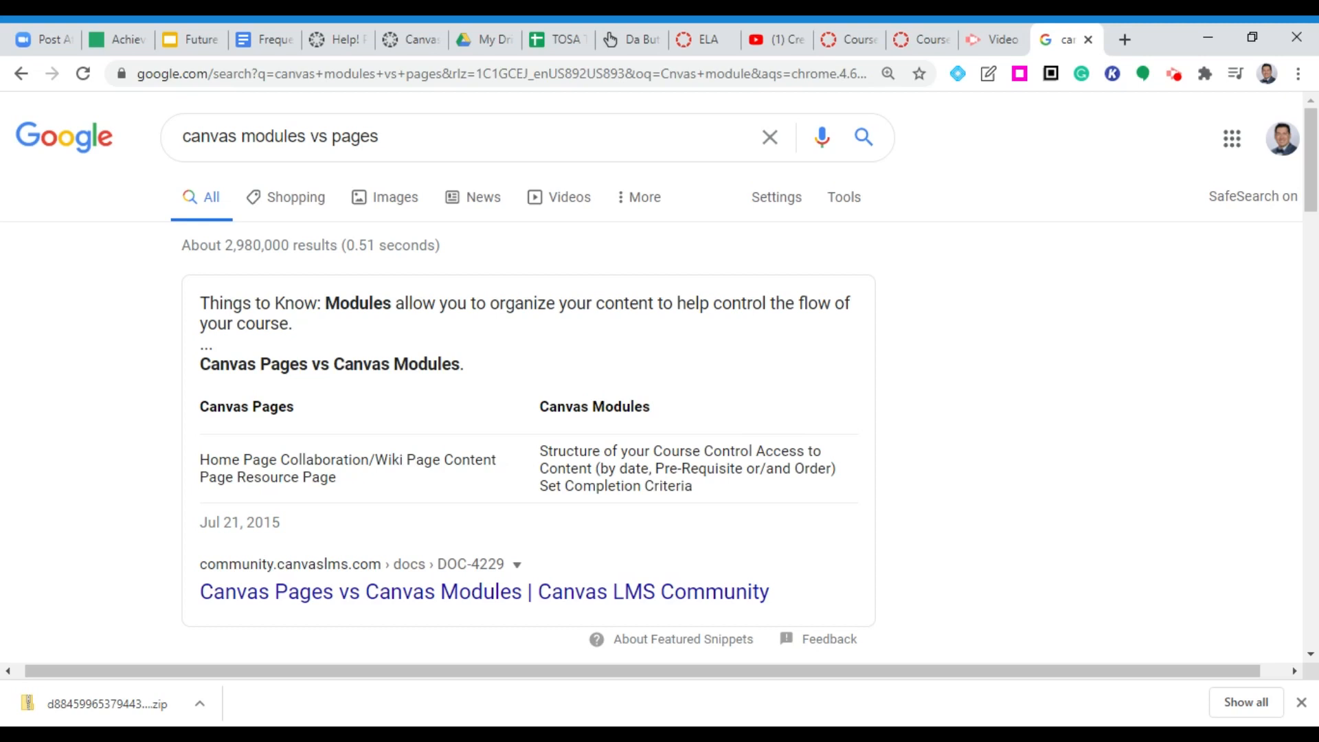
pyautogui.moveTo(883, 29)
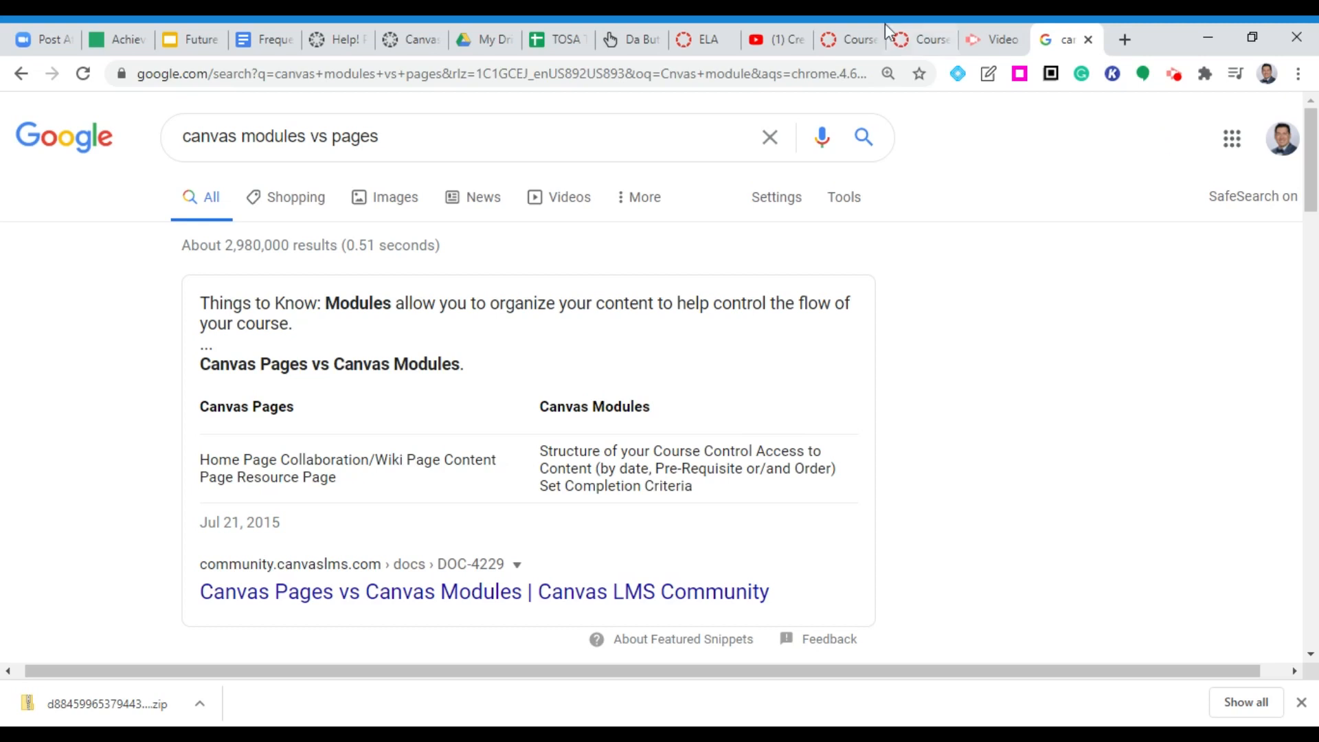
# Switch to the example Canvas course's Modules page showing its Week 1 module.
pyautogui.click(846, 40)
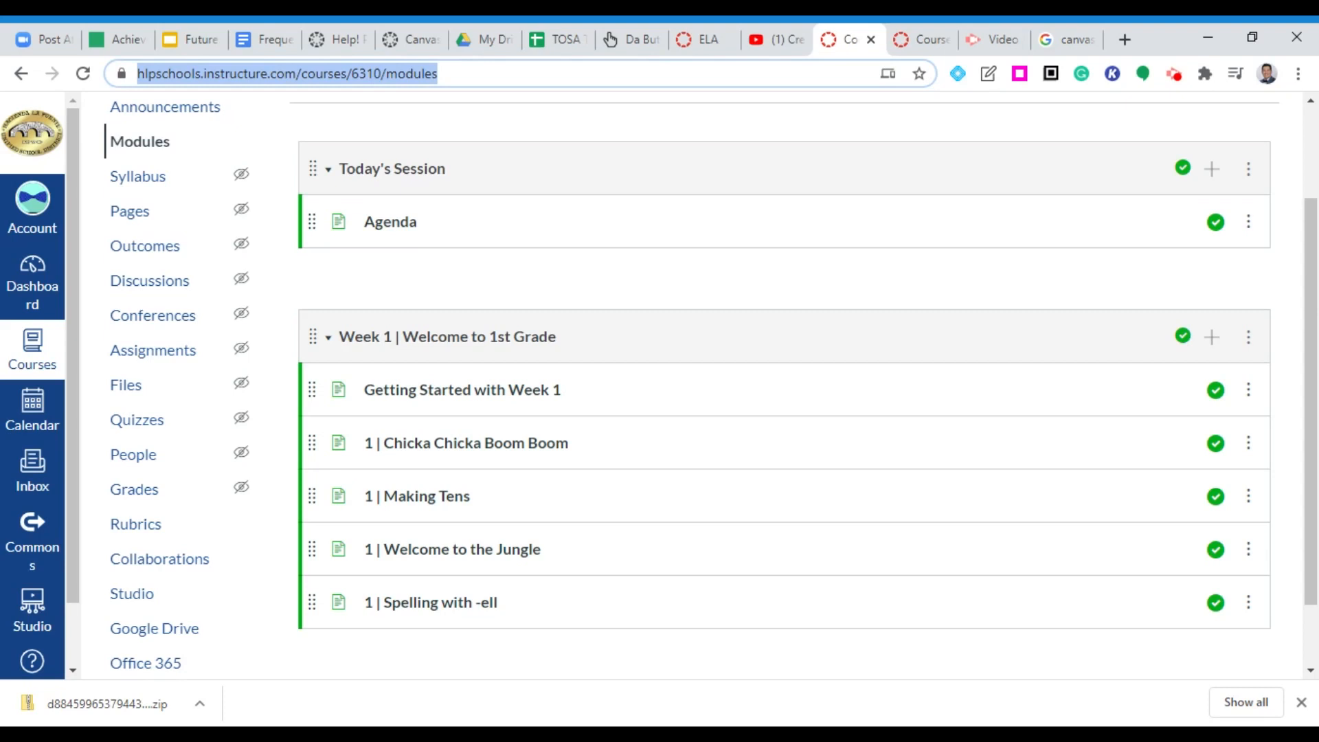
# View the second example course's Unit 1 module, then the empty ELA course home page.
pyautogui.click(917, 40)
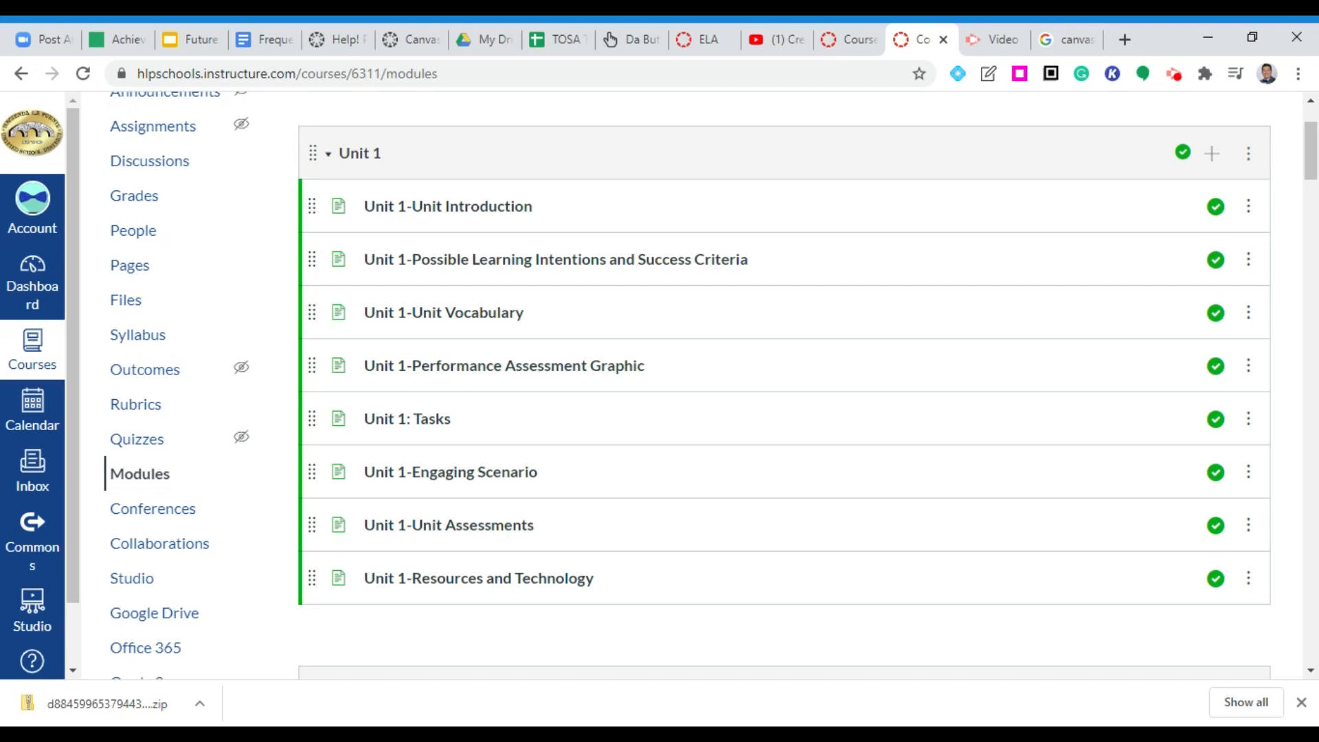
pyautogui.click(702, 40)
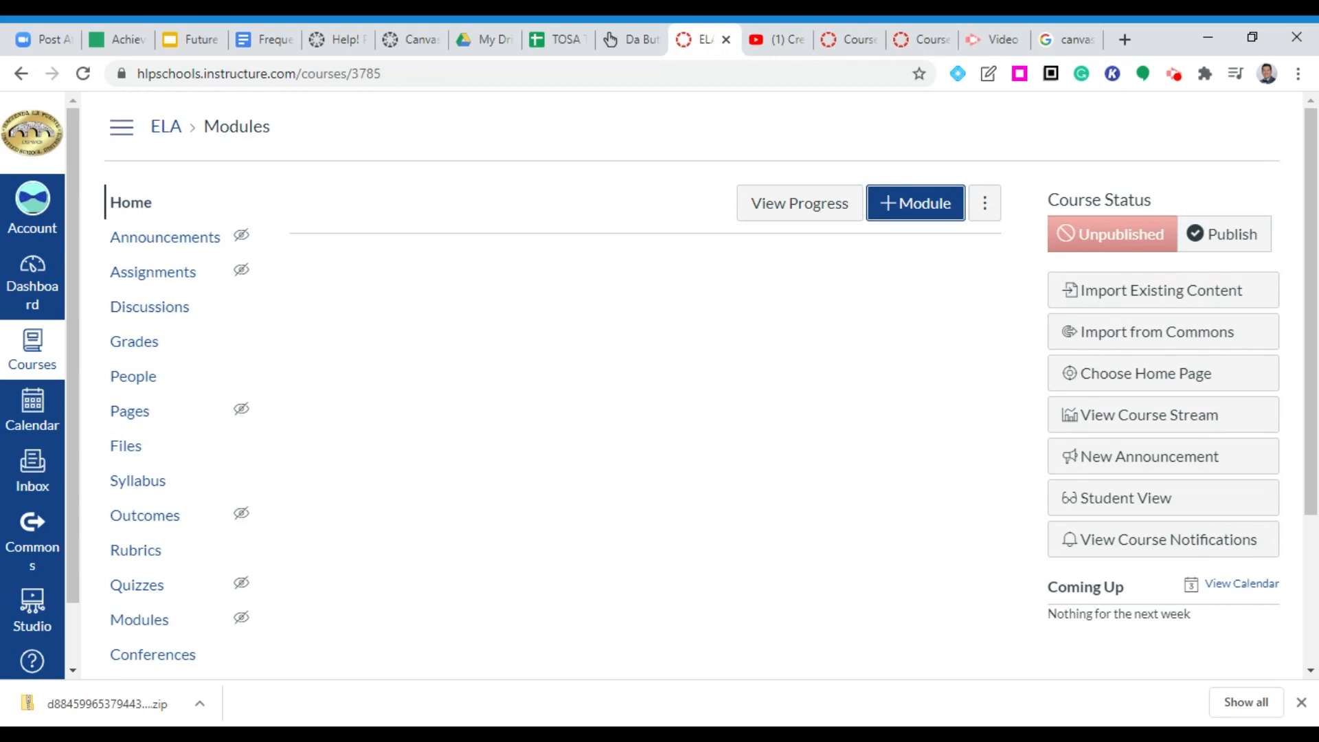
pyautogui.moveTo(525, 187)
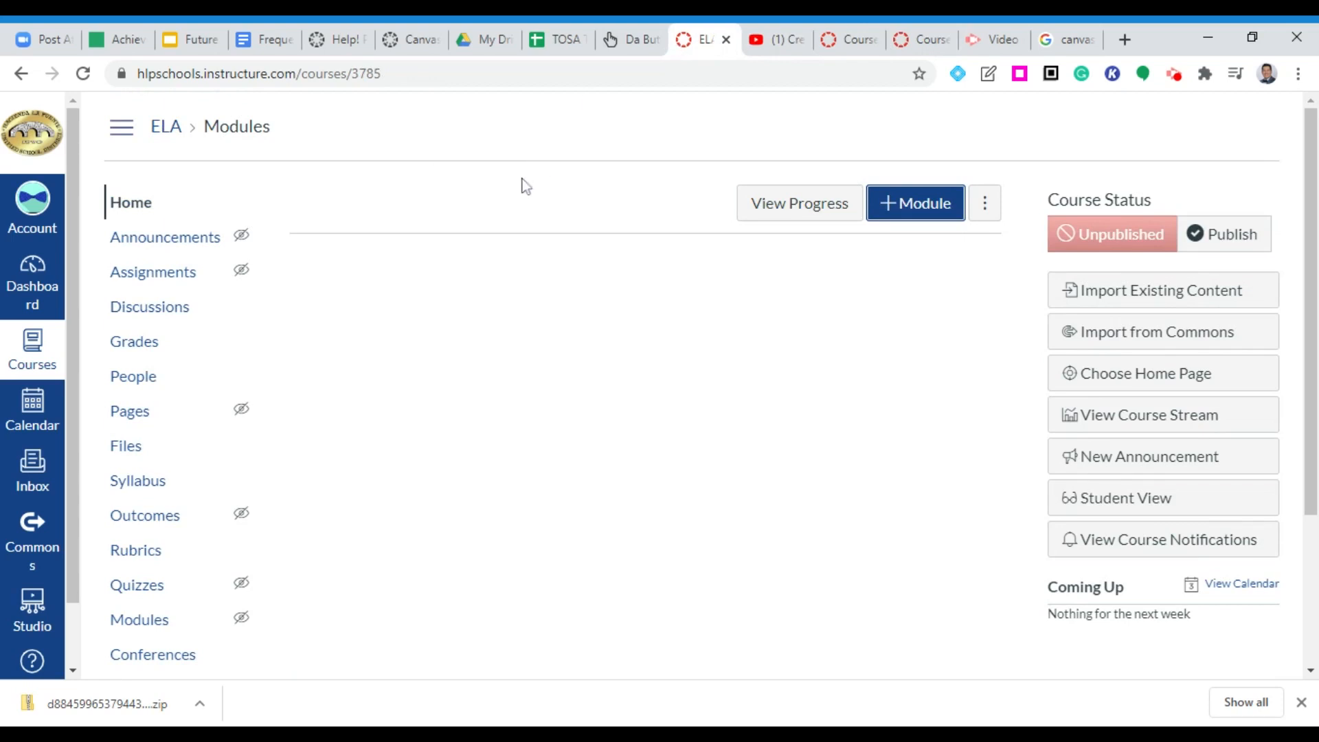
pyautogui.moveTo(125, 446)
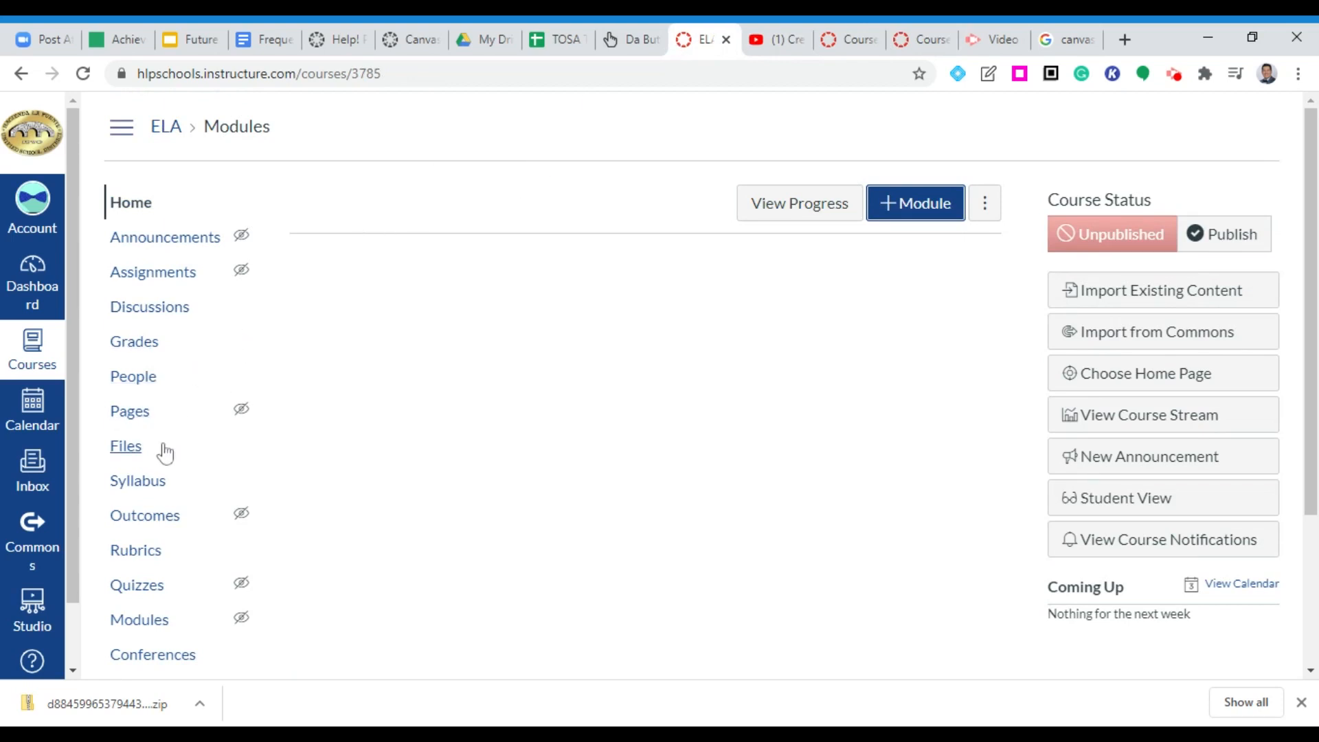
# Go to the ELA course's empty Modules page from the course navigation.
pyautogui.click(139, 619)
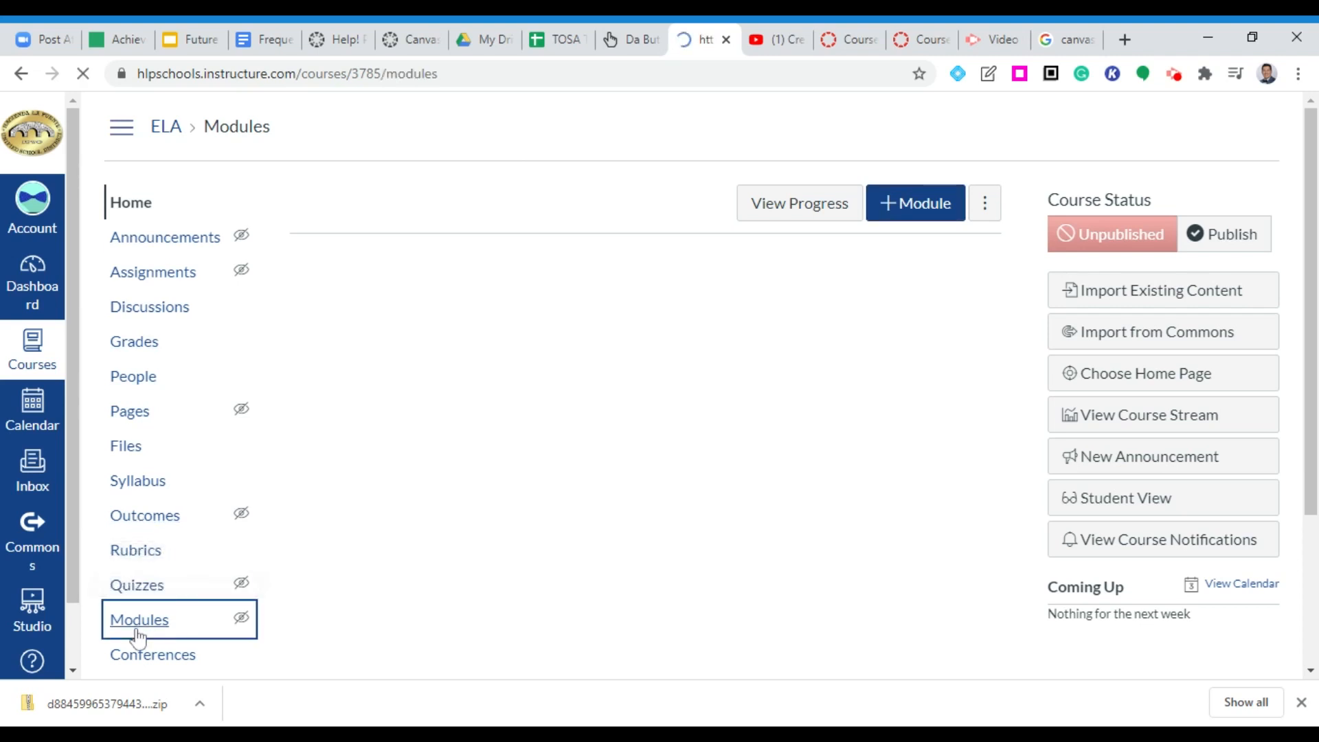
pyautogui.click(139, 620)
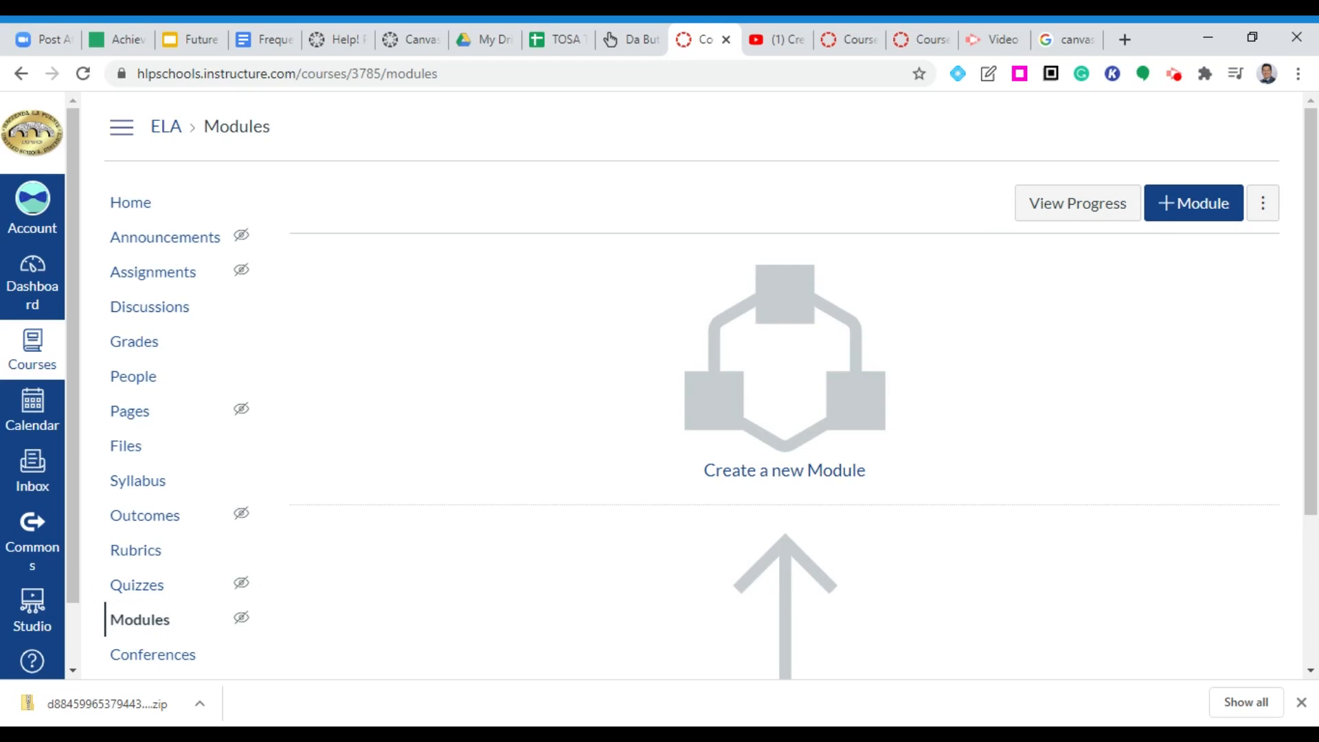
pyautogui.moveTo(928, 487)
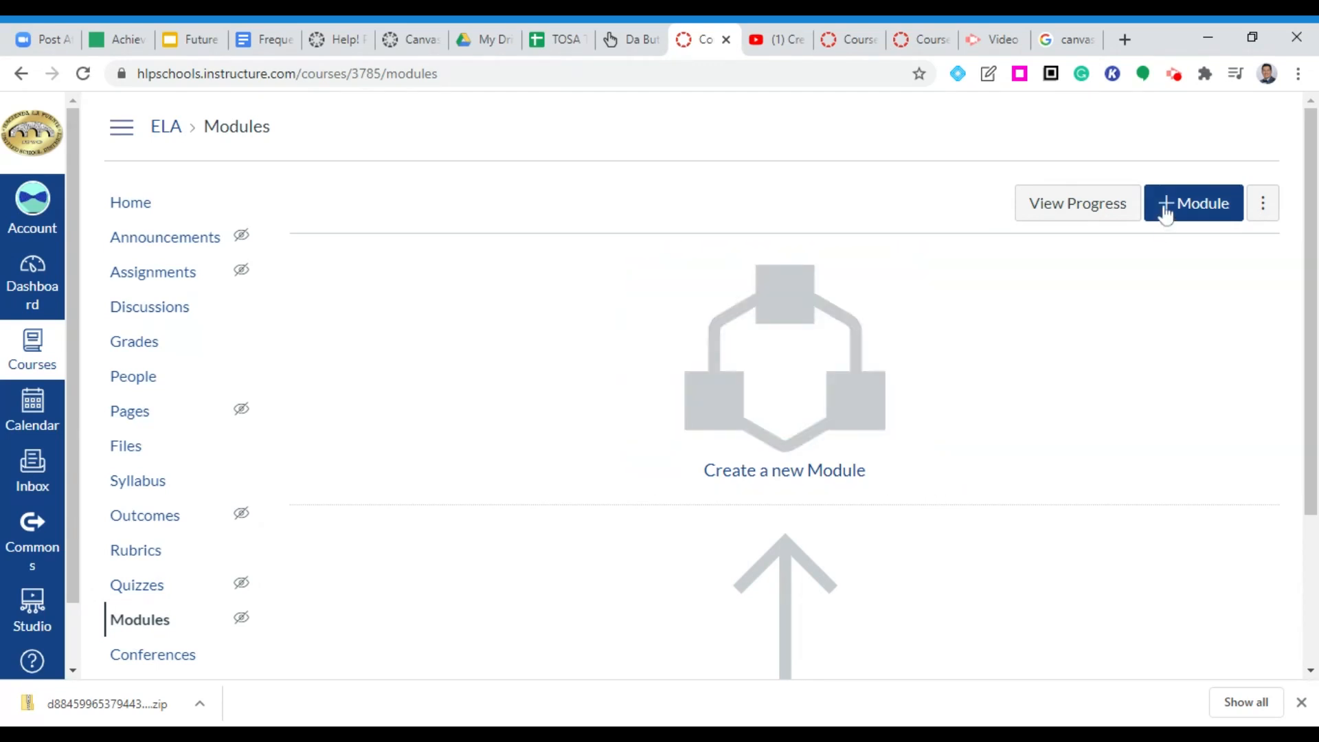
# Begin a new module named 'Week 1' with Lock until left unchecked.
pyautogui.click(1193, 202)
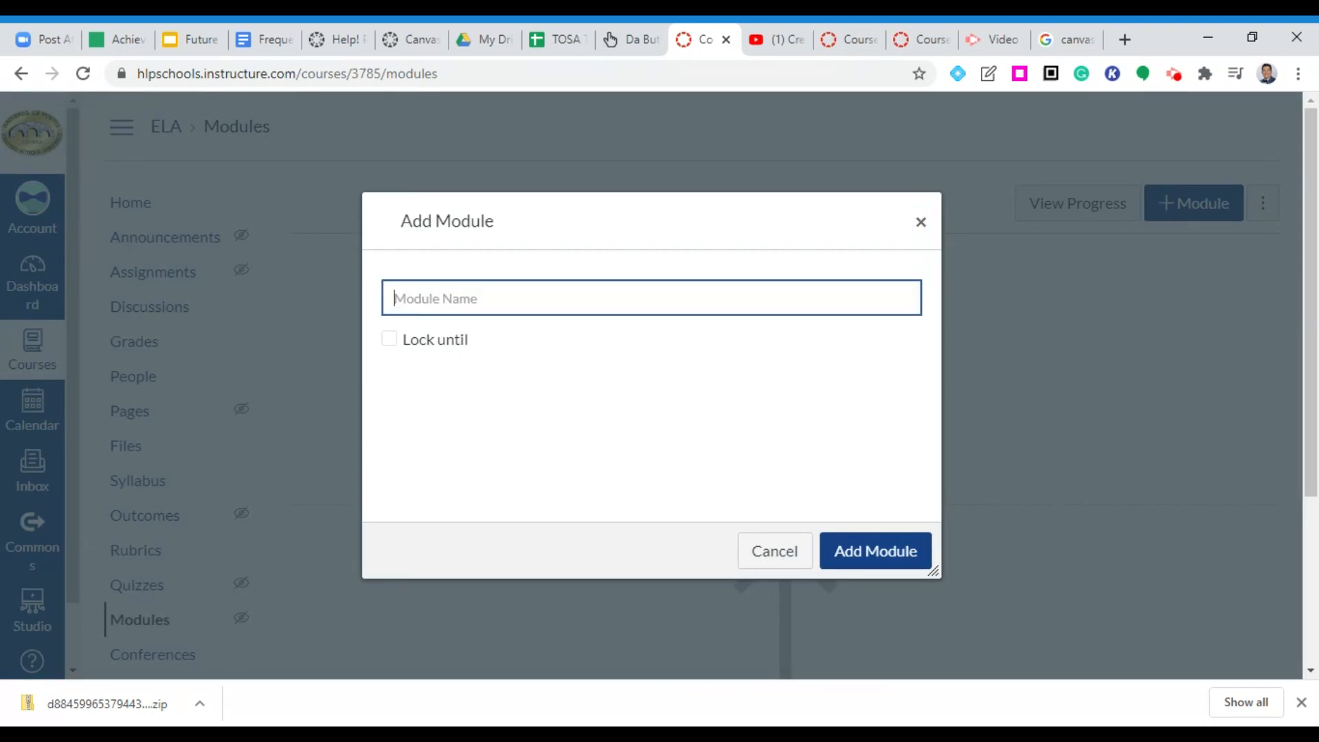
pyautogui.write('Wee')
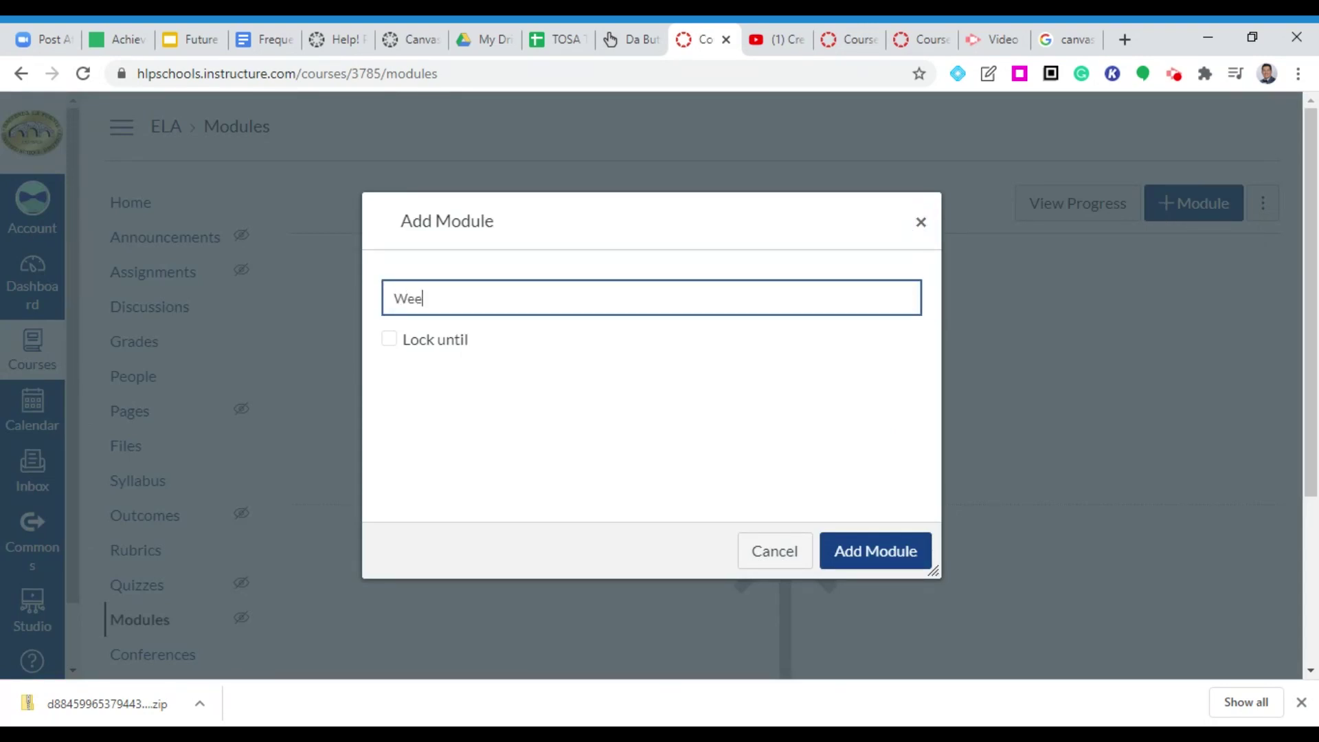
pyautogui.write('k 1')
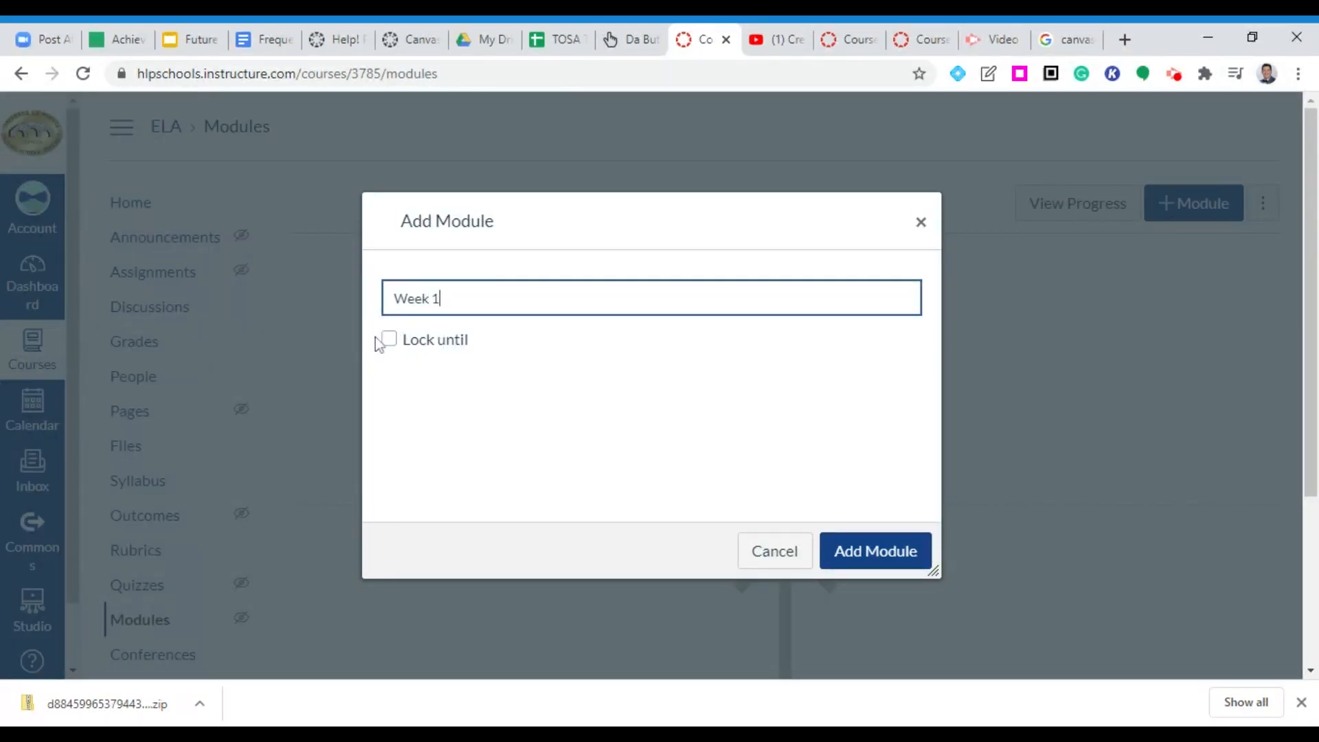
pyautogui.moveTo(395, 365)
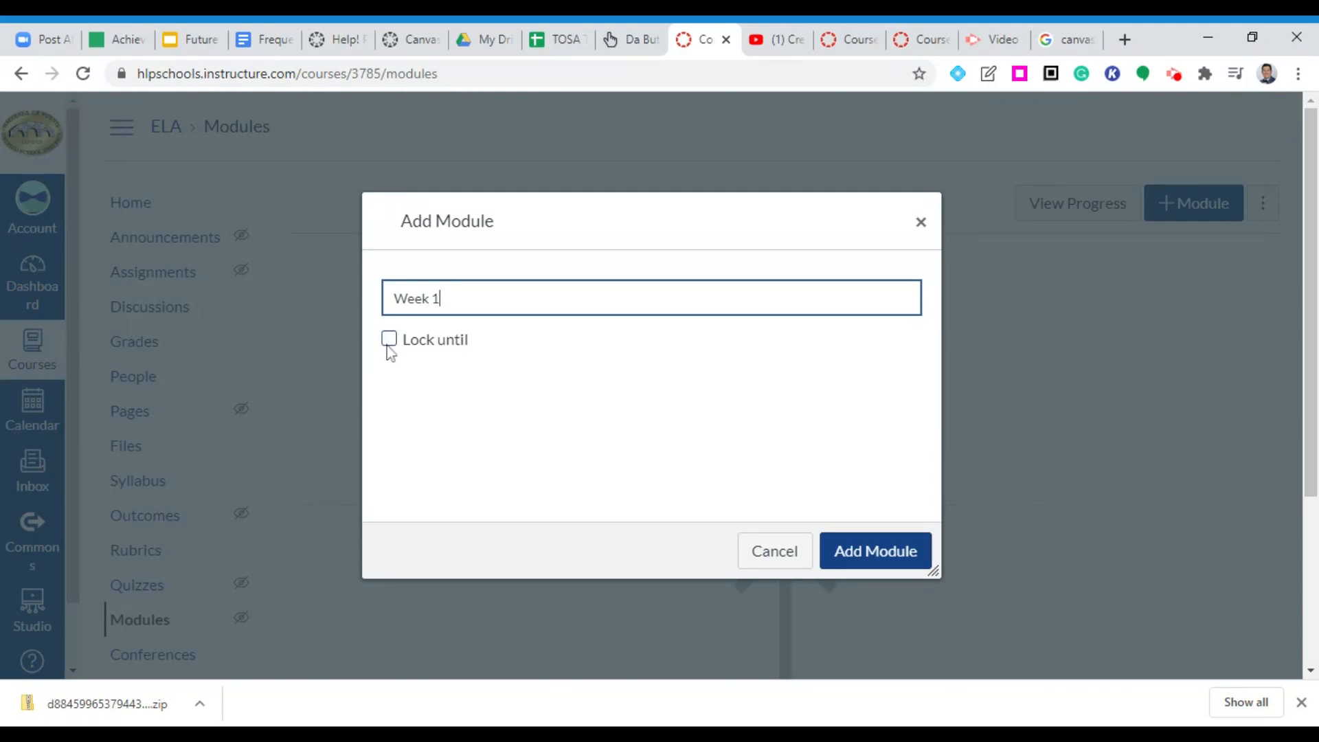
pyautogui.moveTo(799, 505)
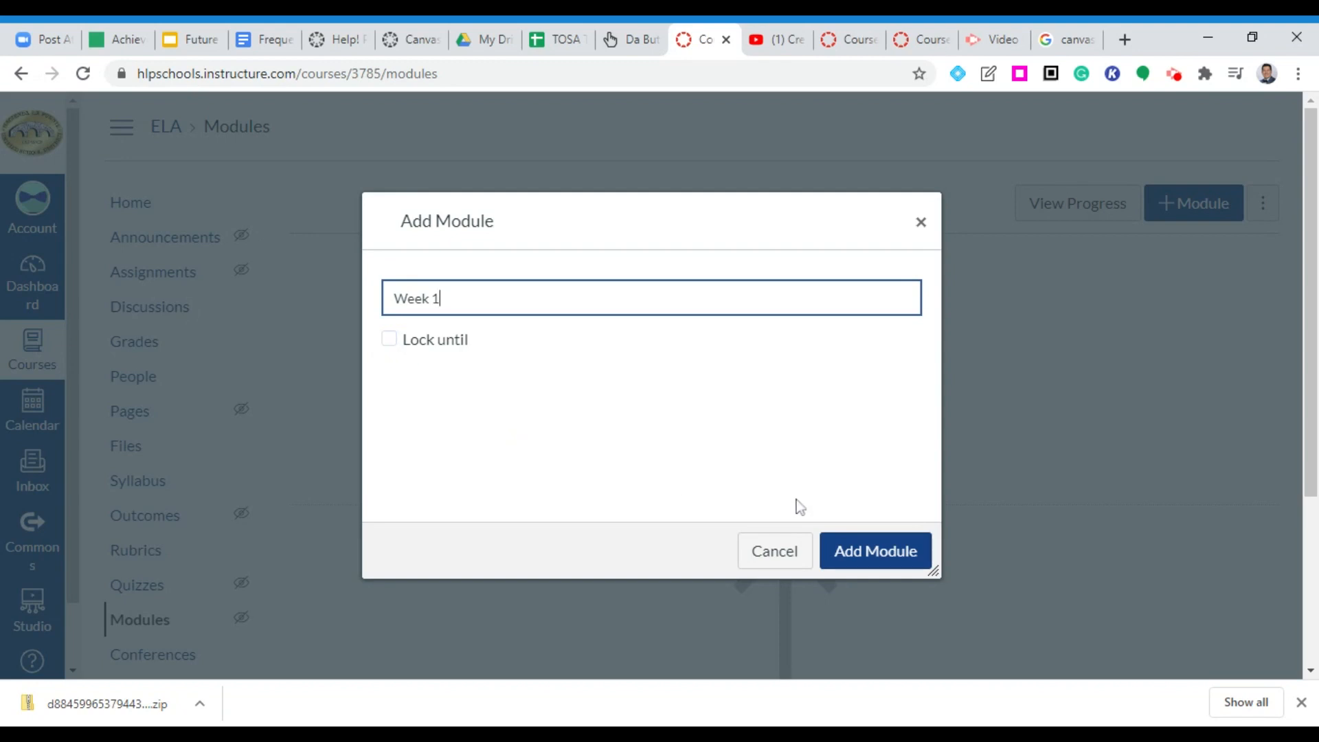
# Save the empty, unpublished 'Week 1' module to the ELA course's Modules page.
pyautogui.click(874, 551)
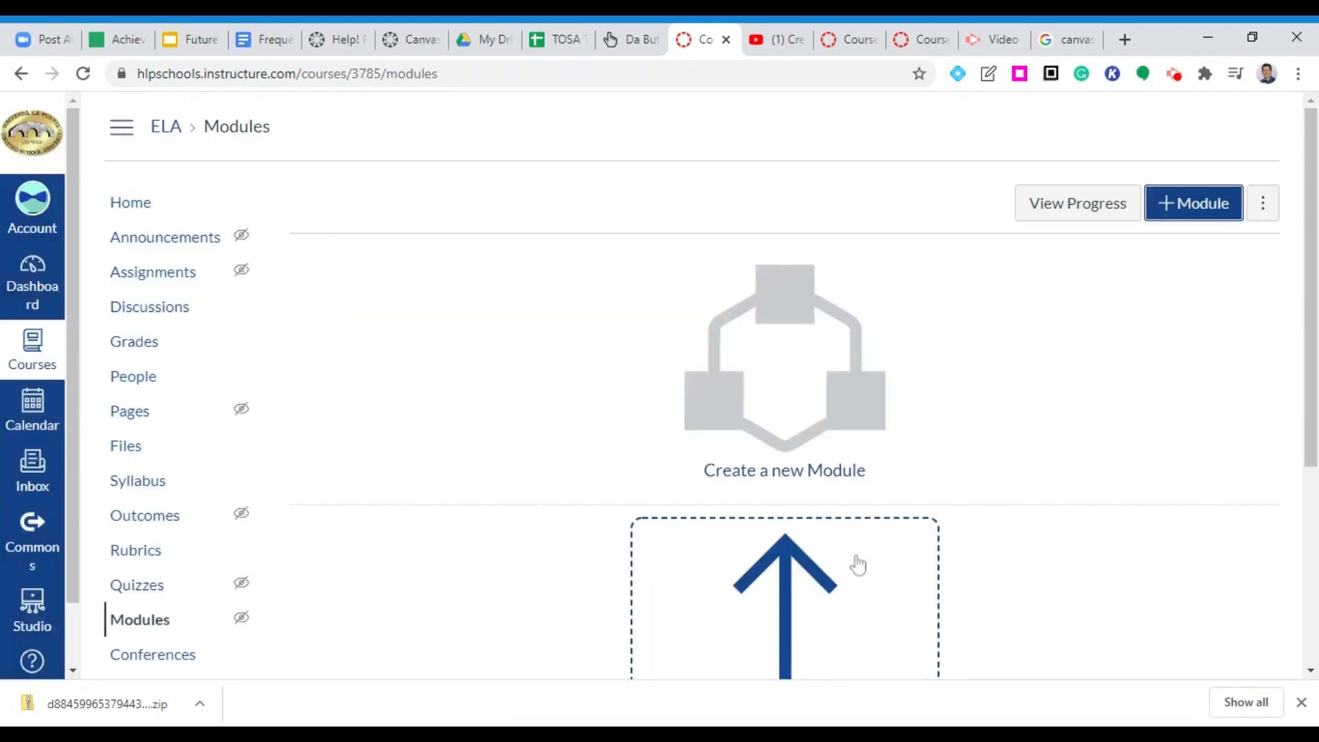
pyautogui.click(1192, 202)
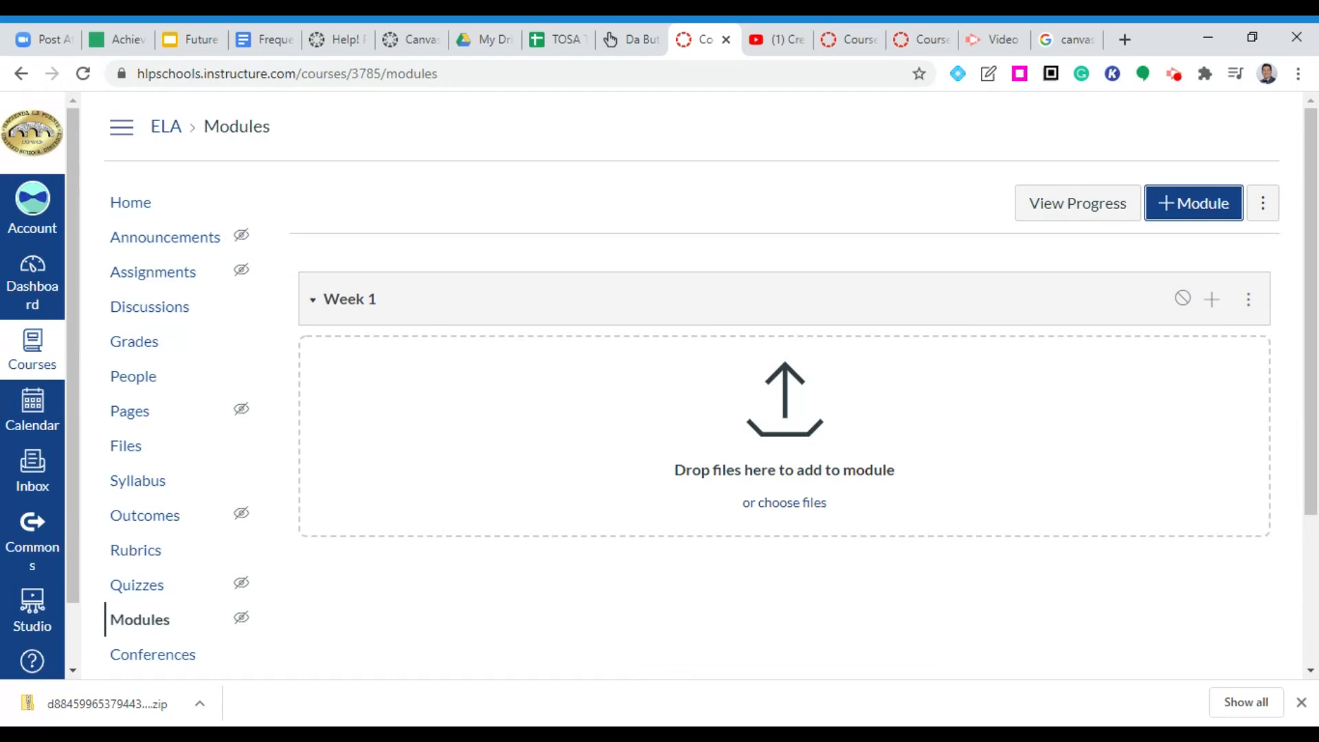
pyautogui.moveTo(1177, 299)
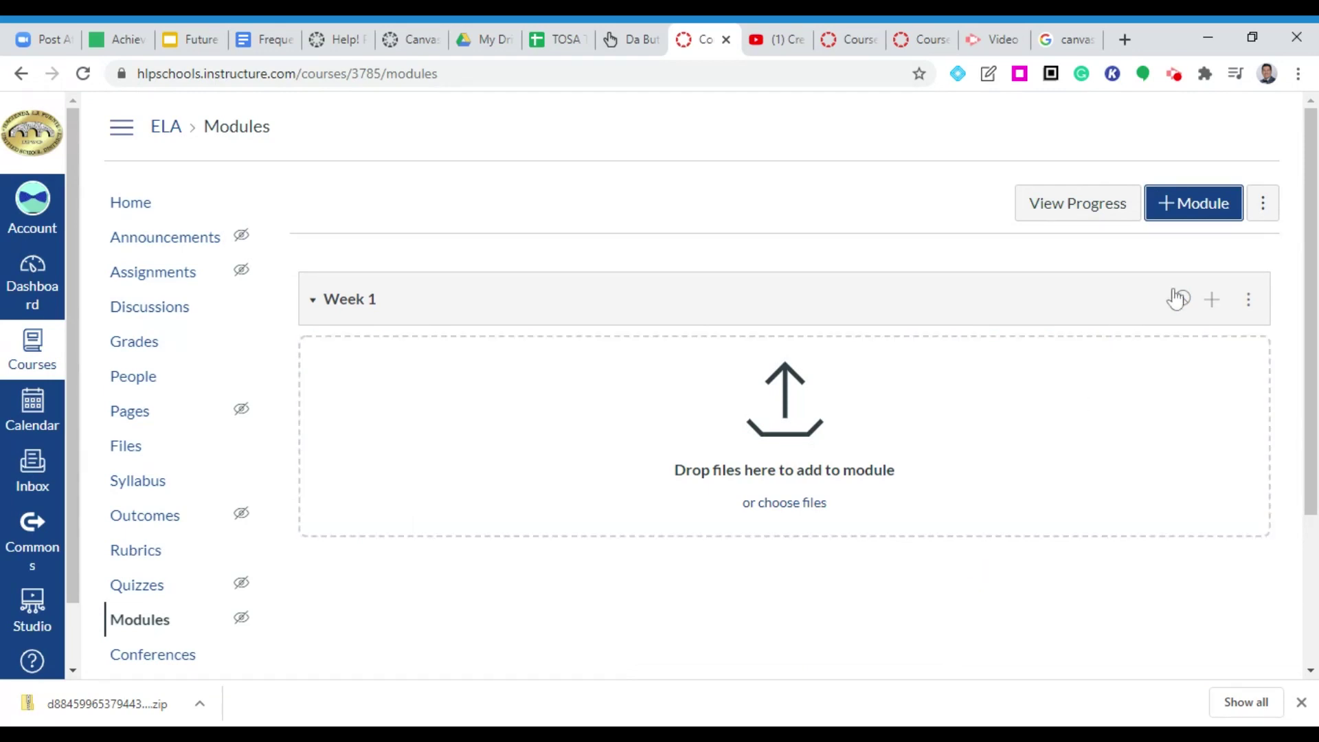
pyautogui.moveTo(1182, 300)
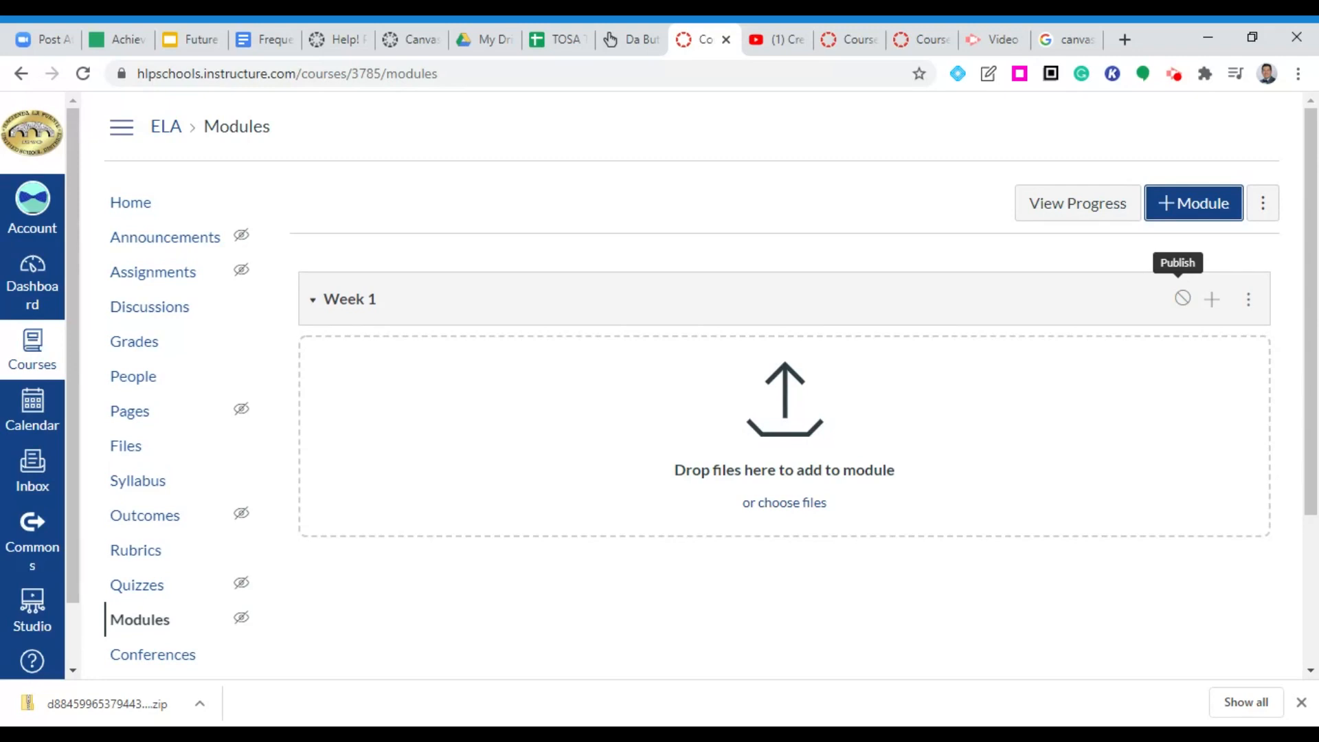
pyautogui.moveTo(1212, 298)
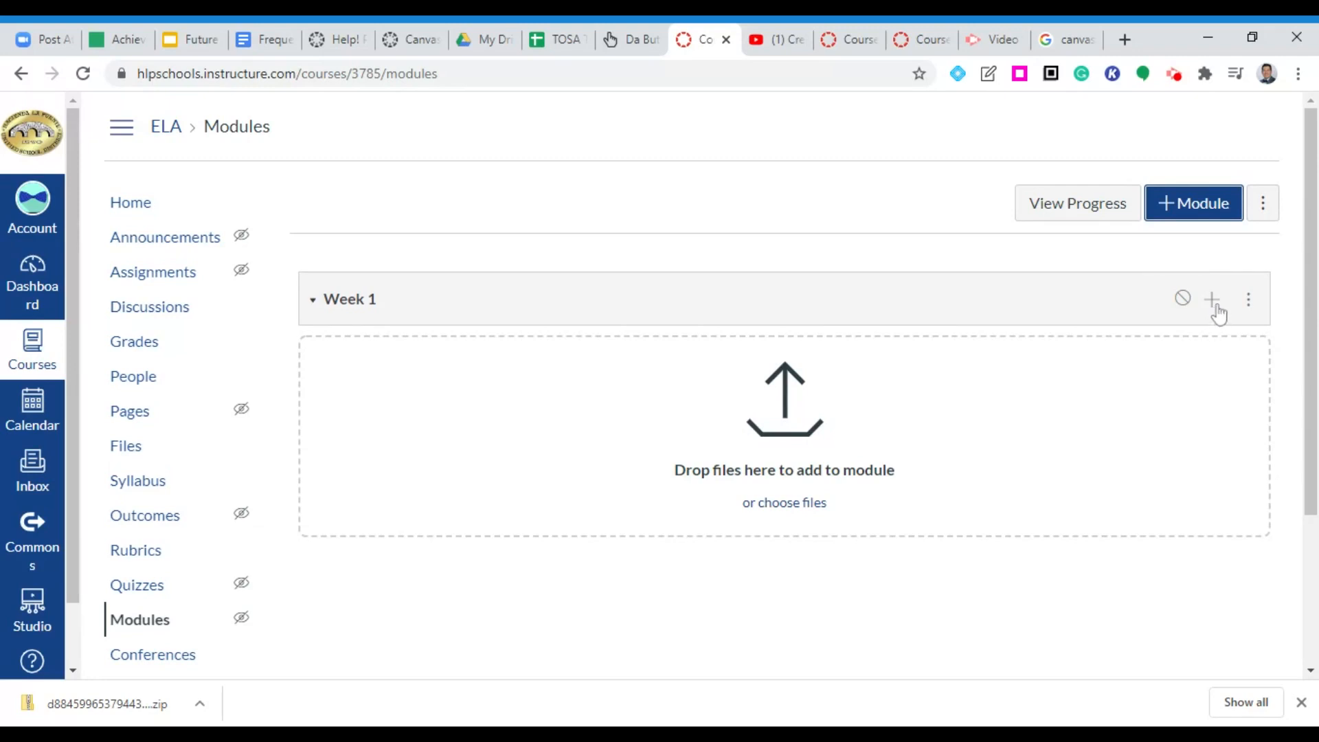
# Open the Add Item to Week 1 dialog from the module header's + button.
pyautogui.click(1211, 299)
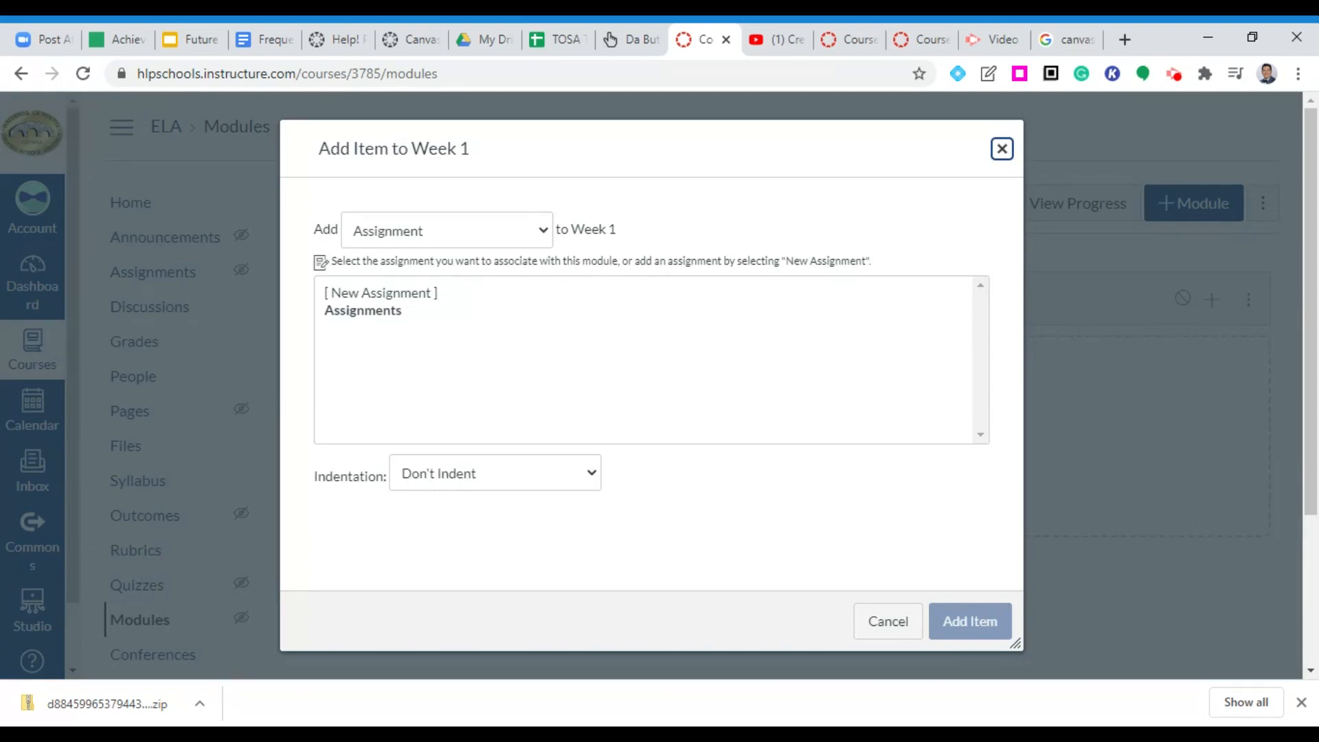
pyautogui.moveTo(541, 238)
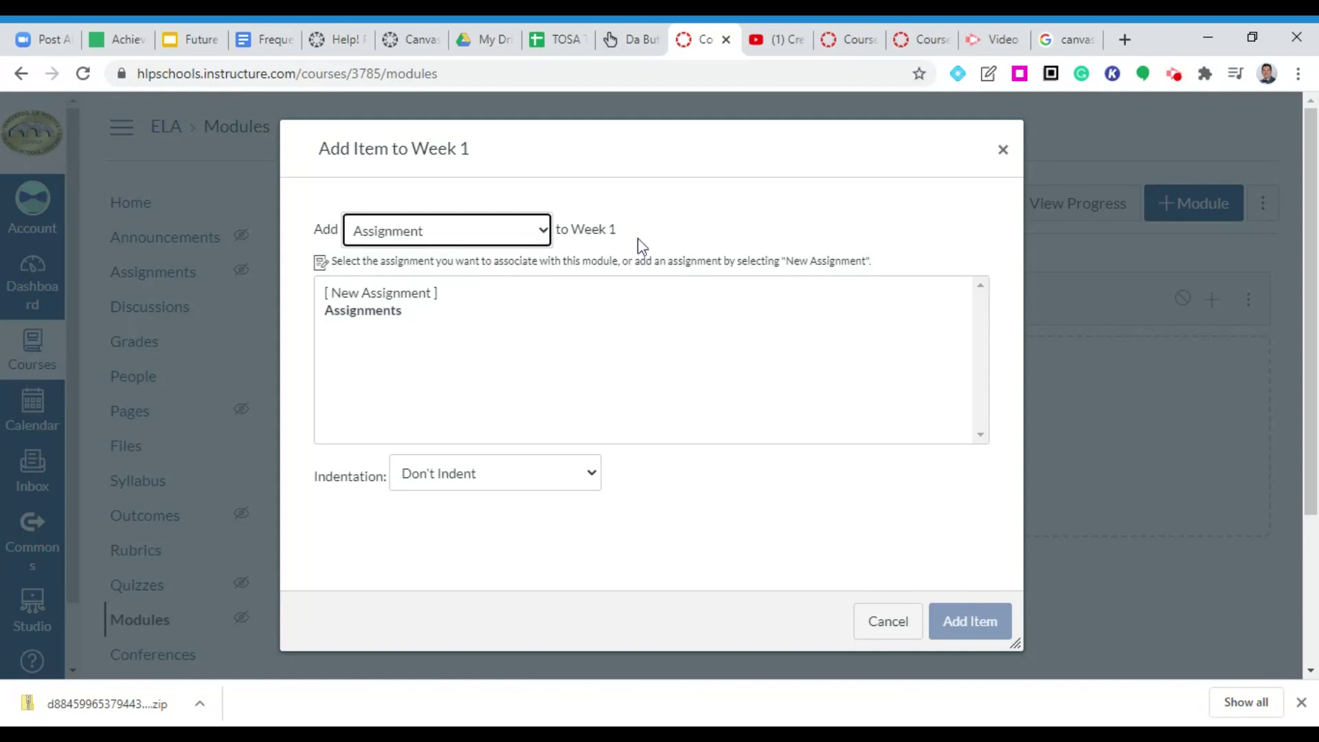
pyautogui.moveTo(839, 504)
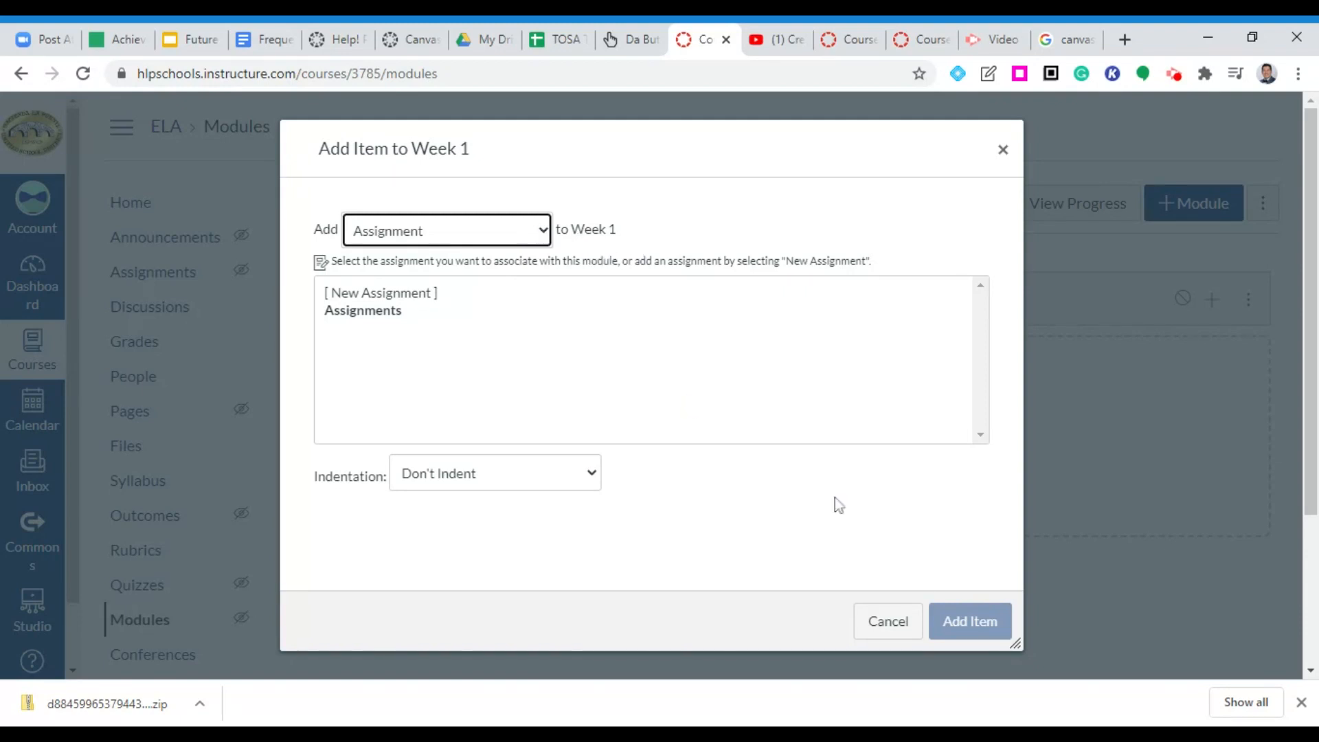
pyautogui.click(887, 621)
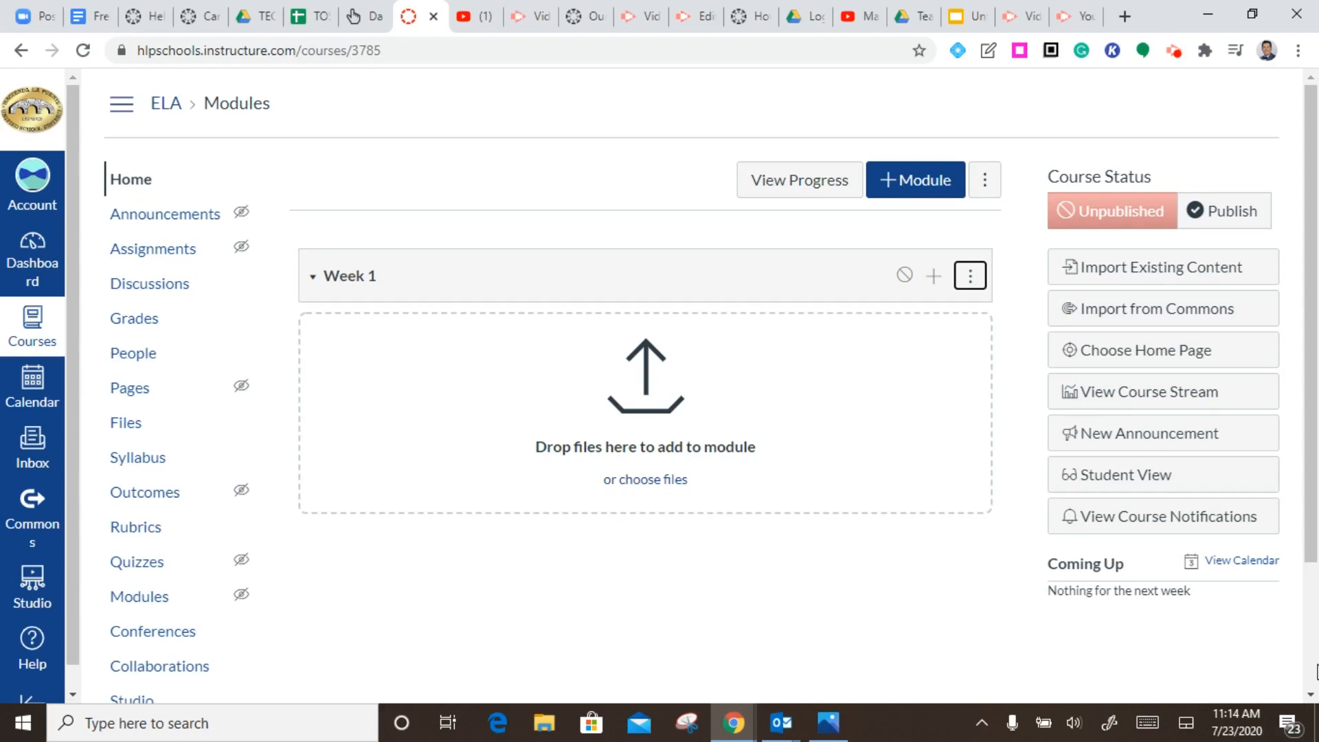
pyautogui.moveTo(1209, 140)
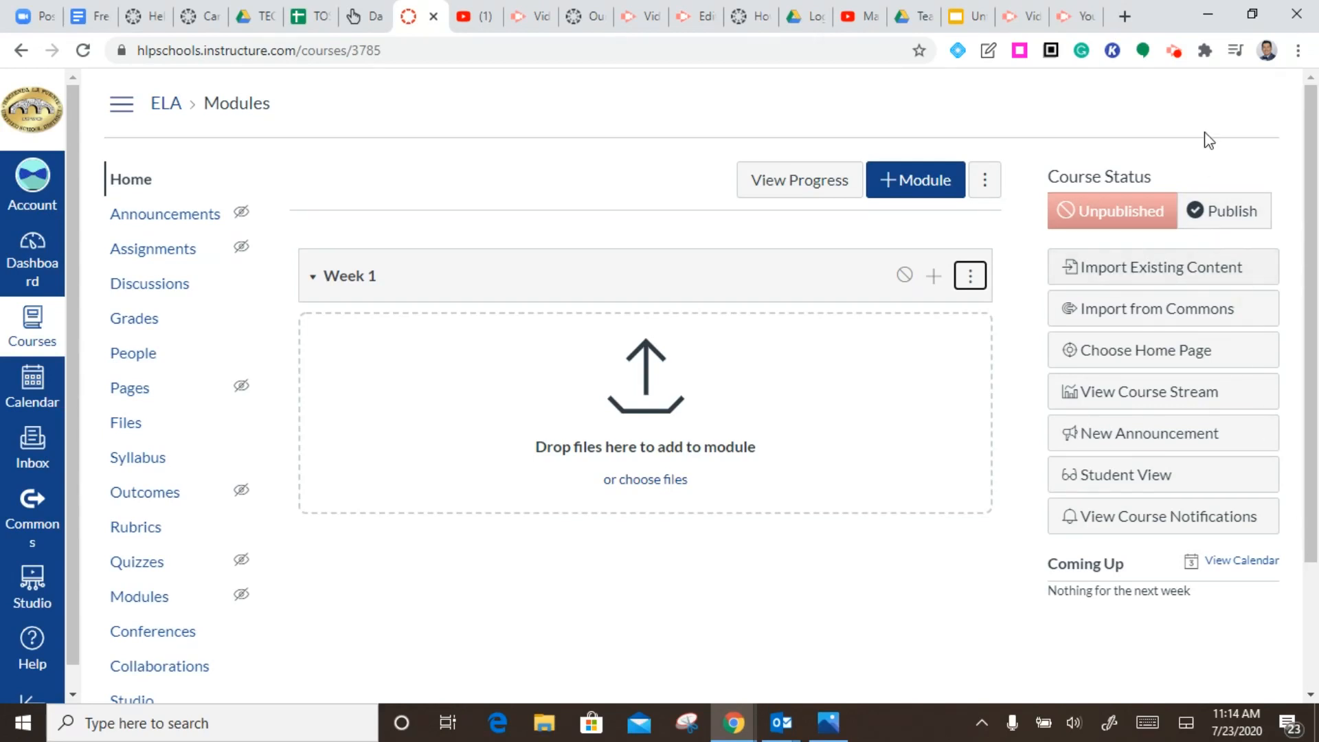